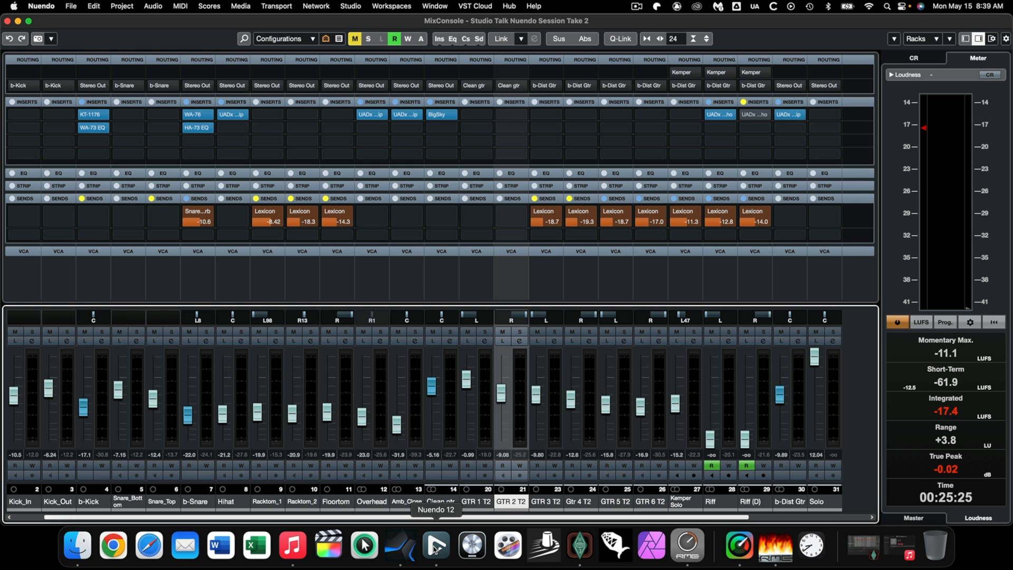
Bring up the Studio One song to check the green VO and Nuendo recordings
click(436, 546)
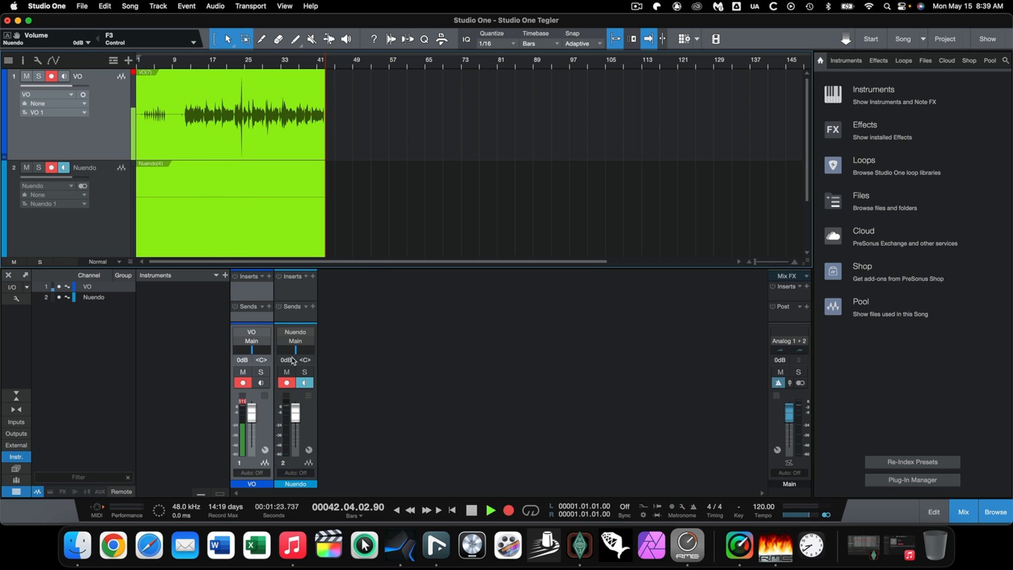
mouse_move(326, 544)
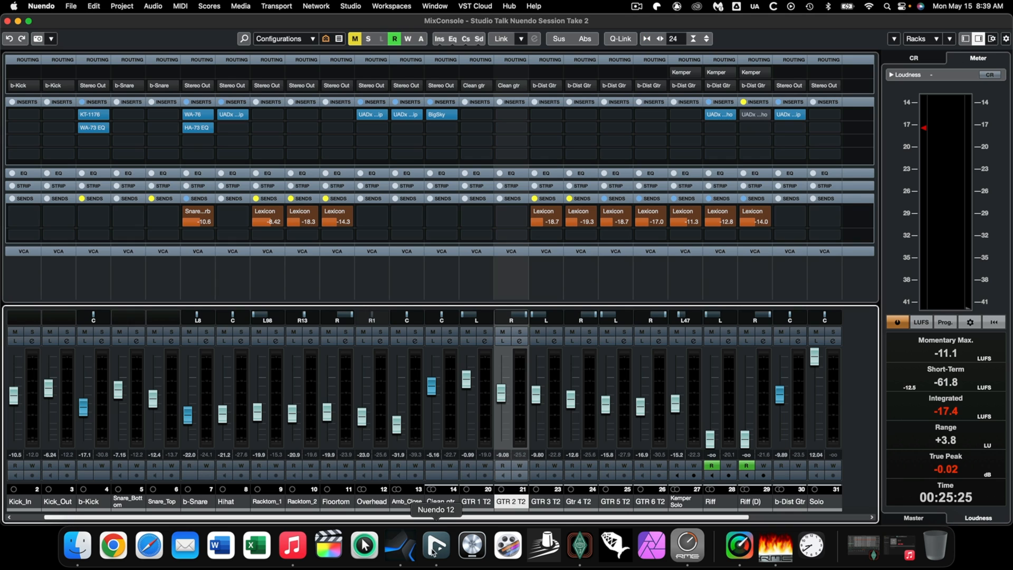
mouse_move(322, 293)
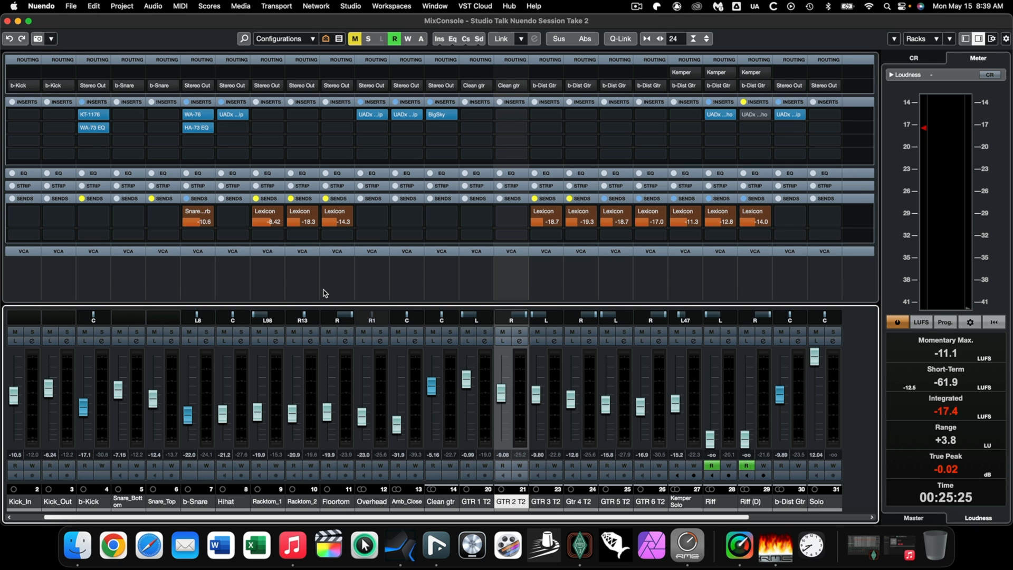
mouse_move(236, 12)
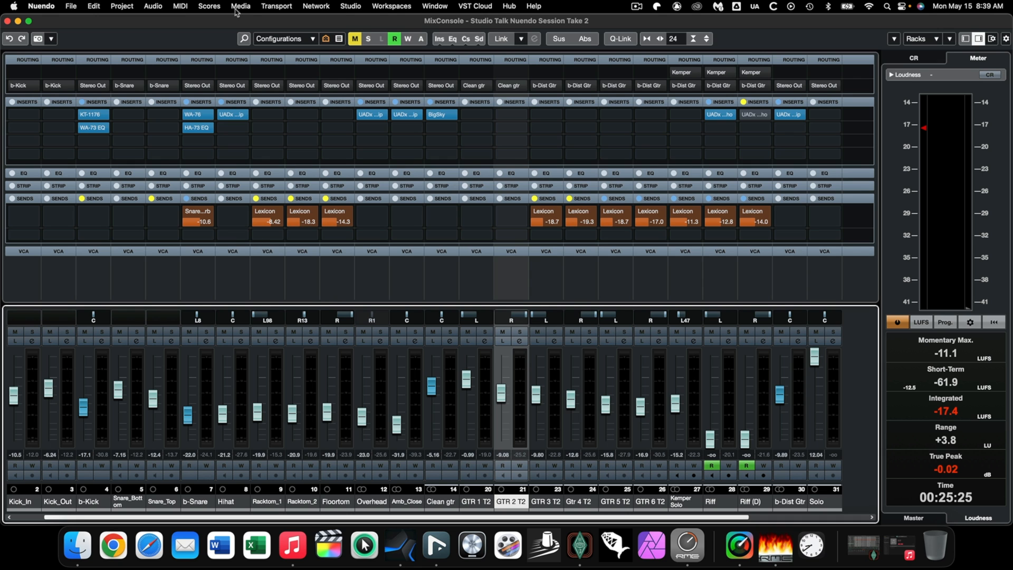
Open Nuendo's Audio Connections to view Stereo Out routed to MADI 31/32
click(350, 6)
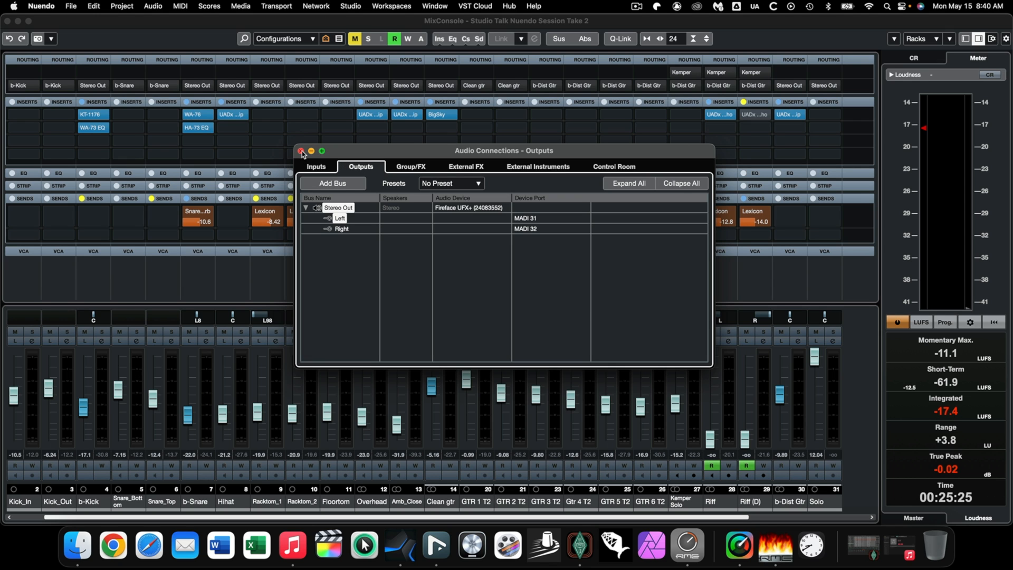
Close Nuendo's Audio Connections and open TotalMix FX from the Dock
click(300, 152)
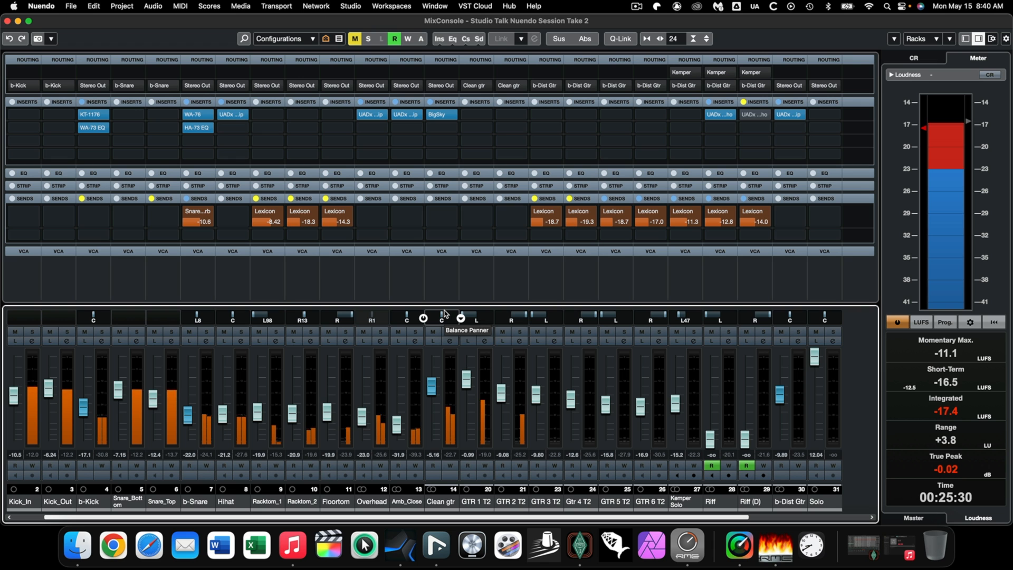
mouse_move(687, 545)
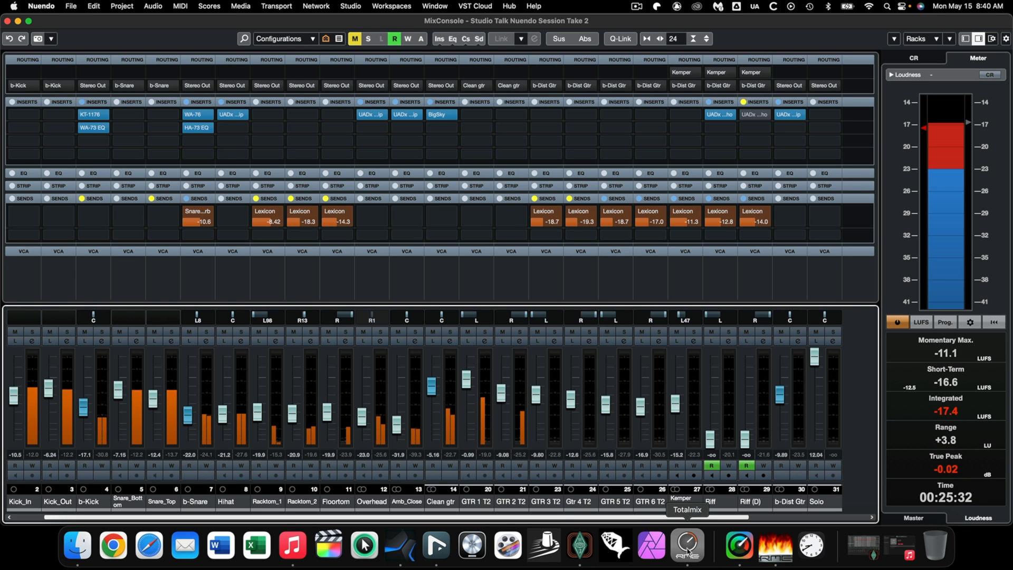
click(686, 545)
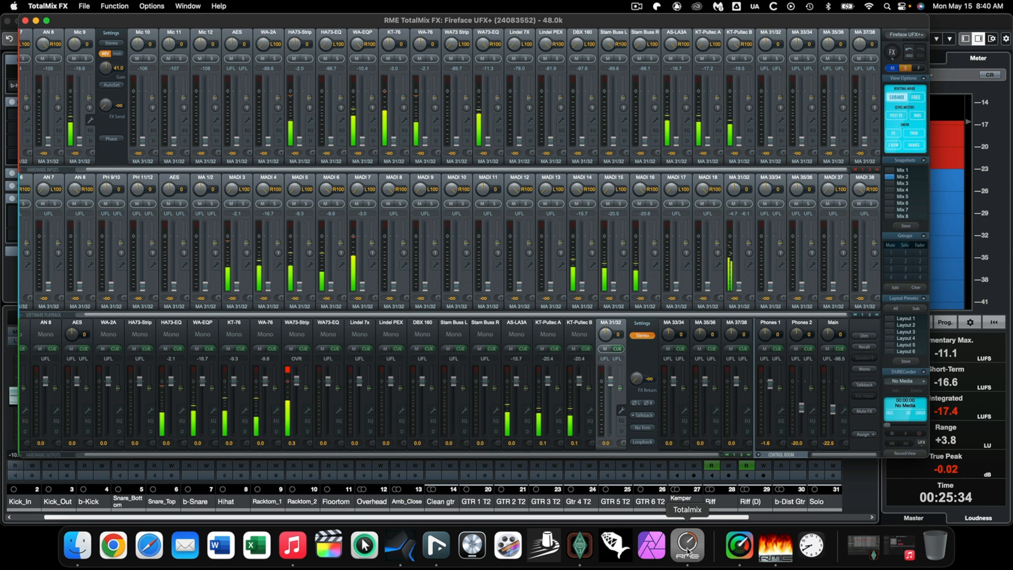
mouse_move(401, 546)
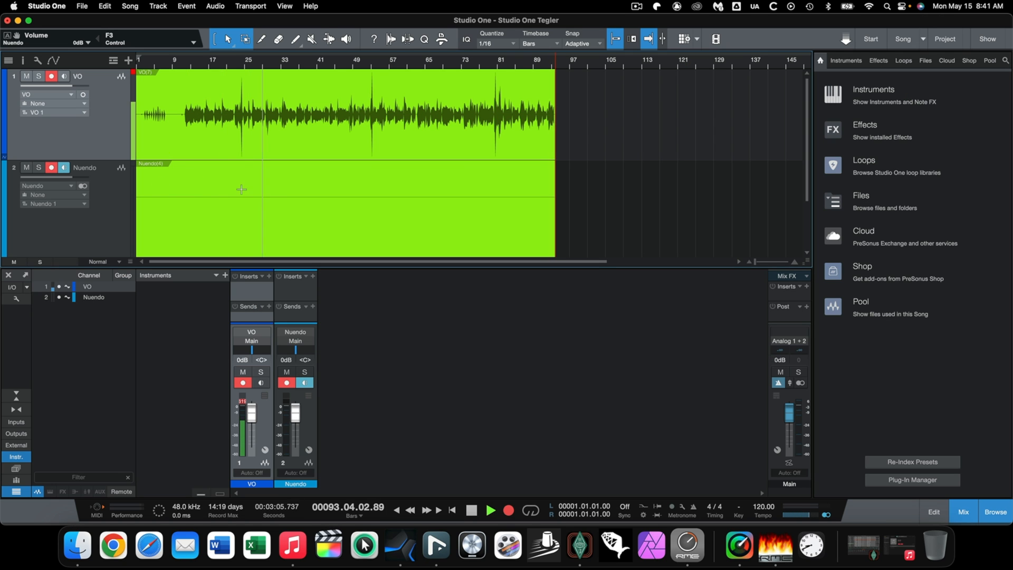
click(490, 511)
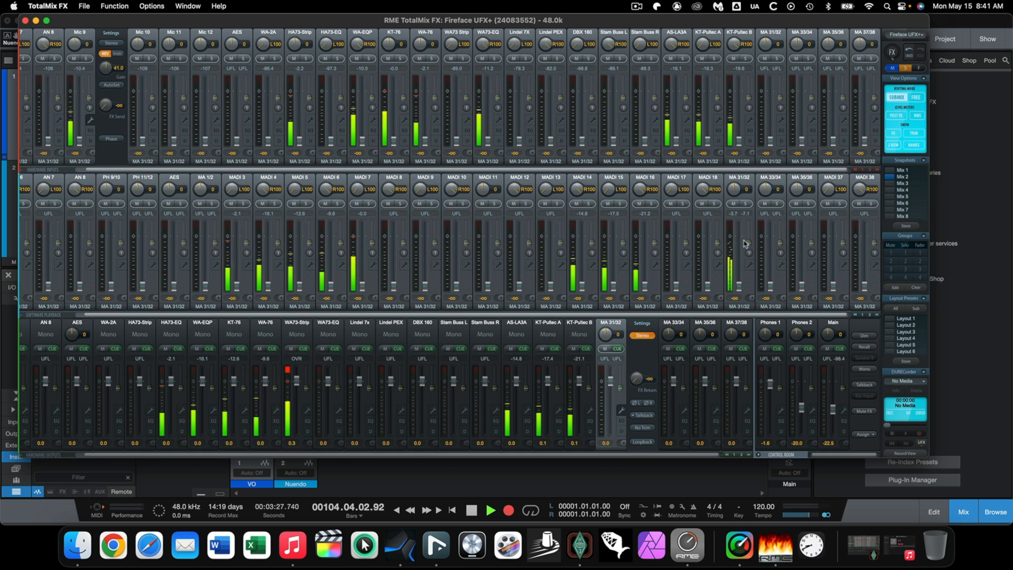
mouse_move(733, 196)
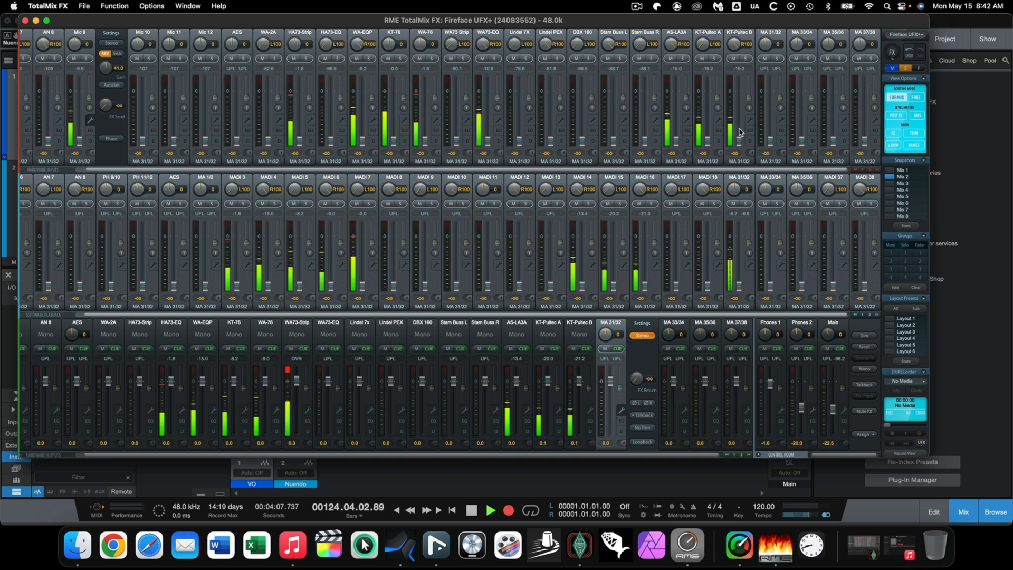
mouse_move(419, 228)
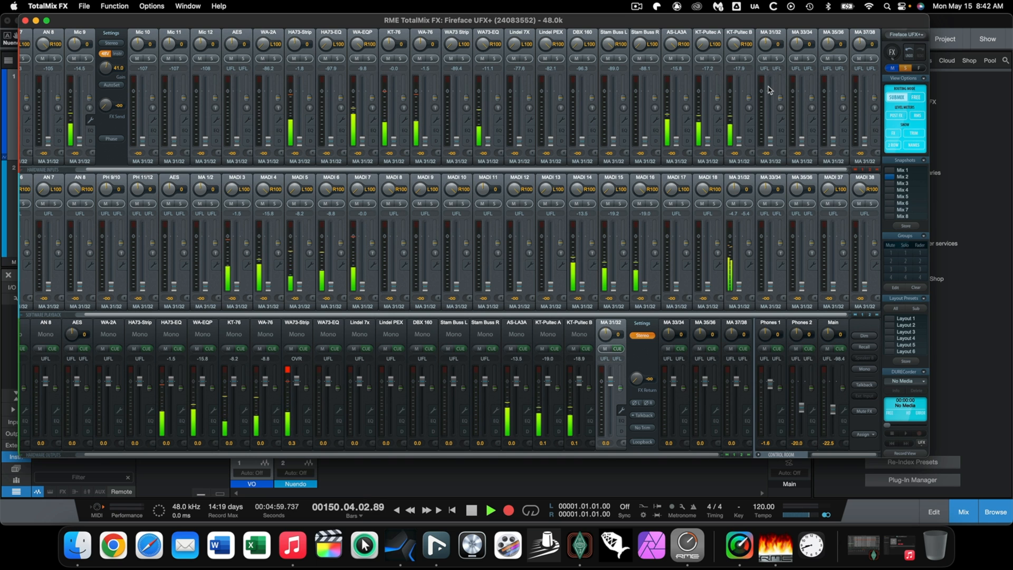
mouse_move(646, 444)
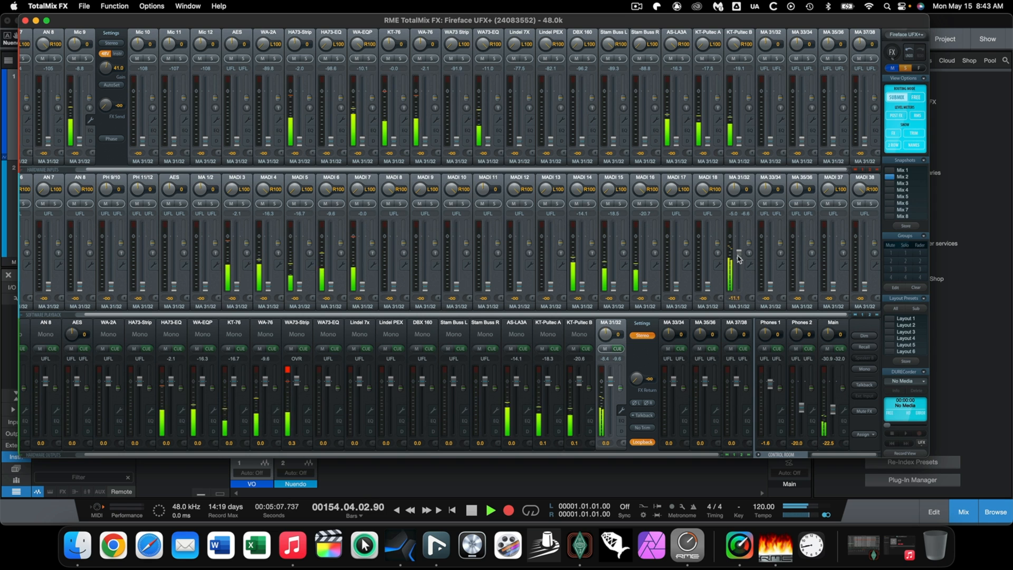
mouse_move(773, 106)
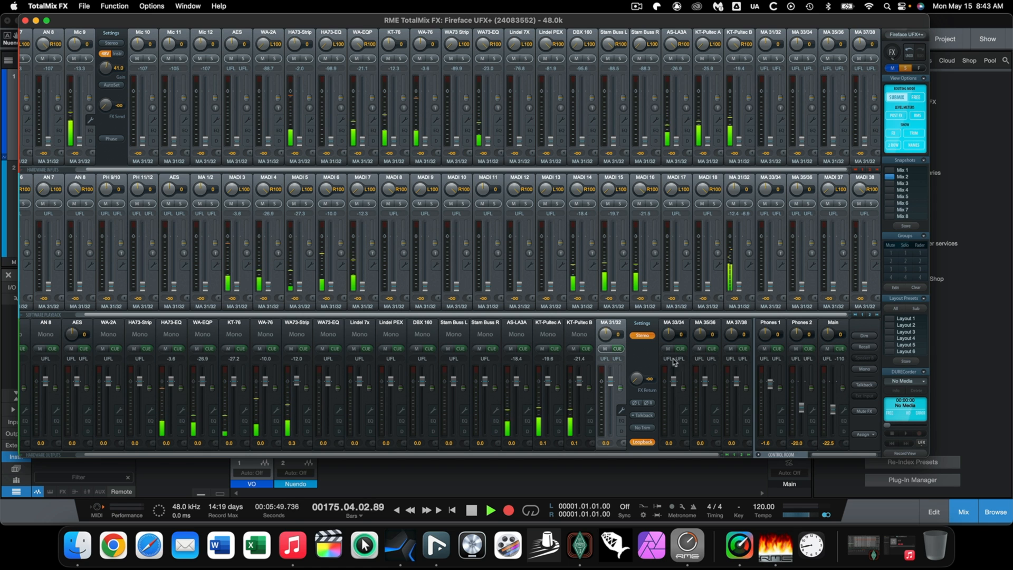
mouse_move(740, 248)
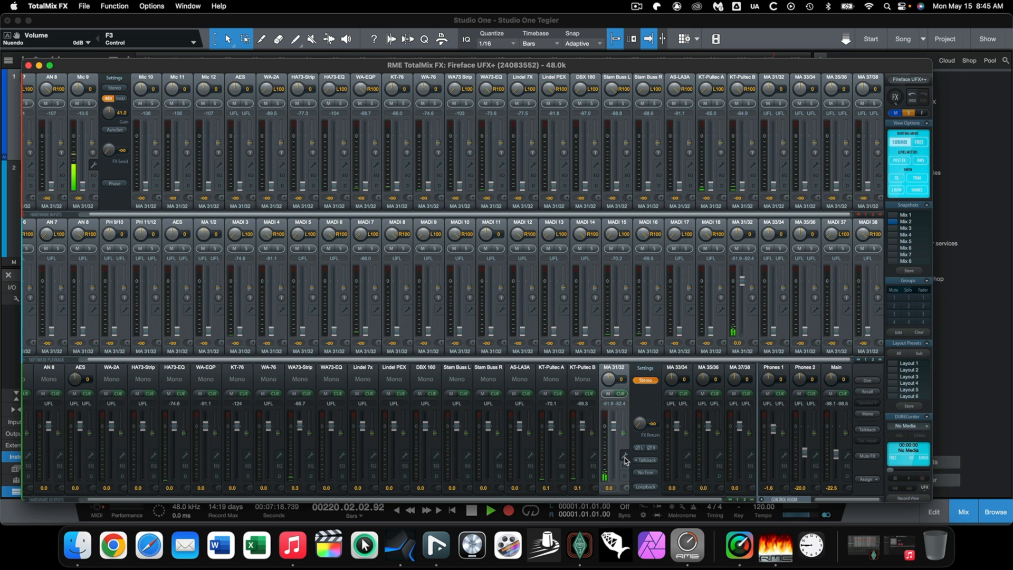
mouse_move(688, 297)
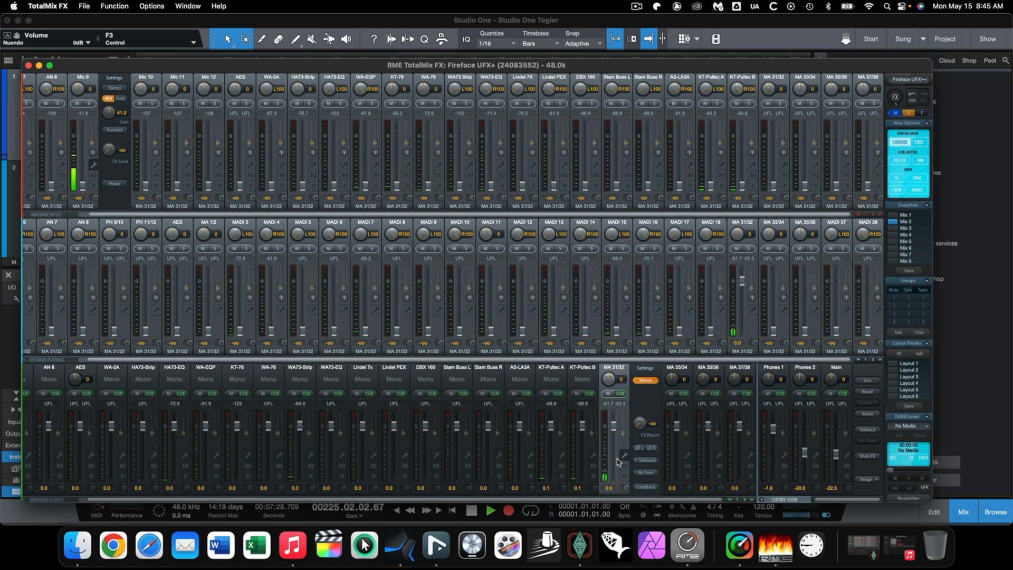
Re-enable Loopback on the MA 31/32 output channel and scroll the mixer
click(645, 486)
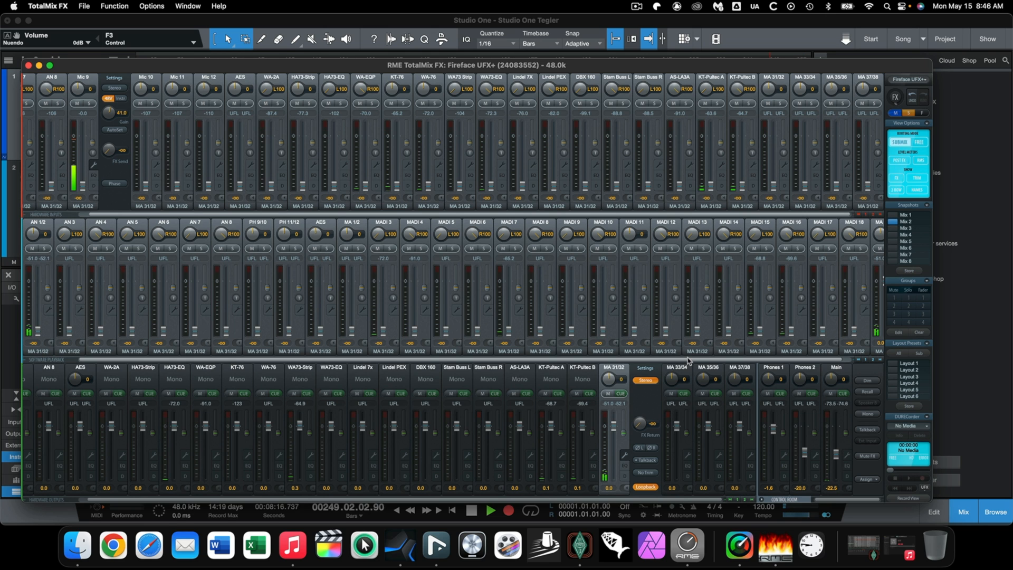
scroll(right, 3)
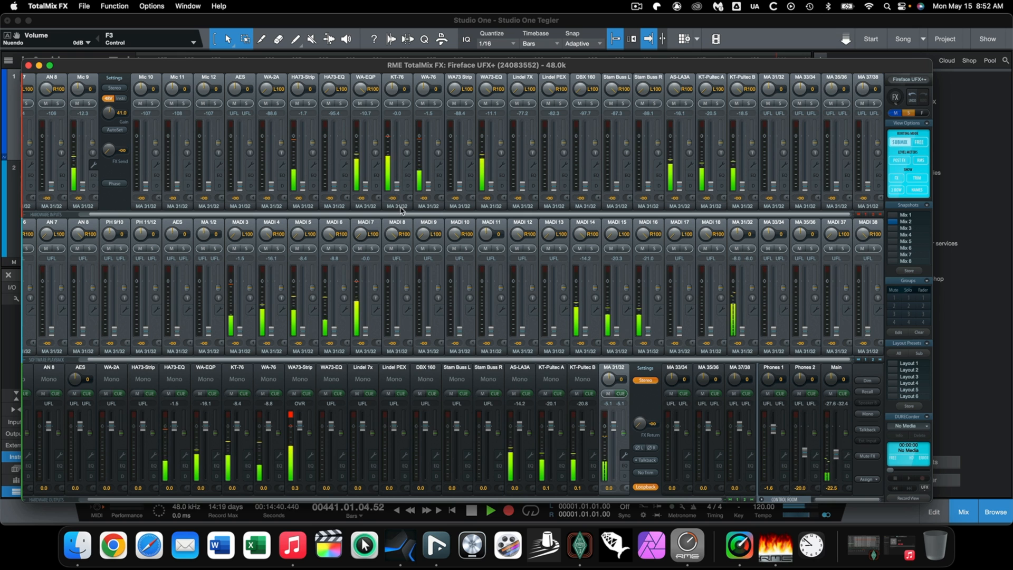
mouse_move(724, 336)
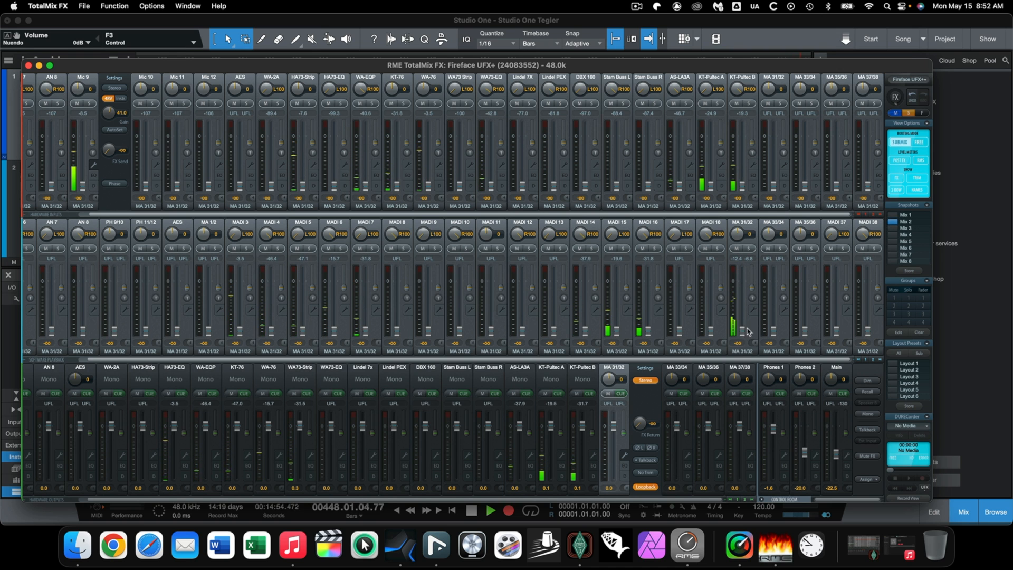
mouse_move(617, 397)
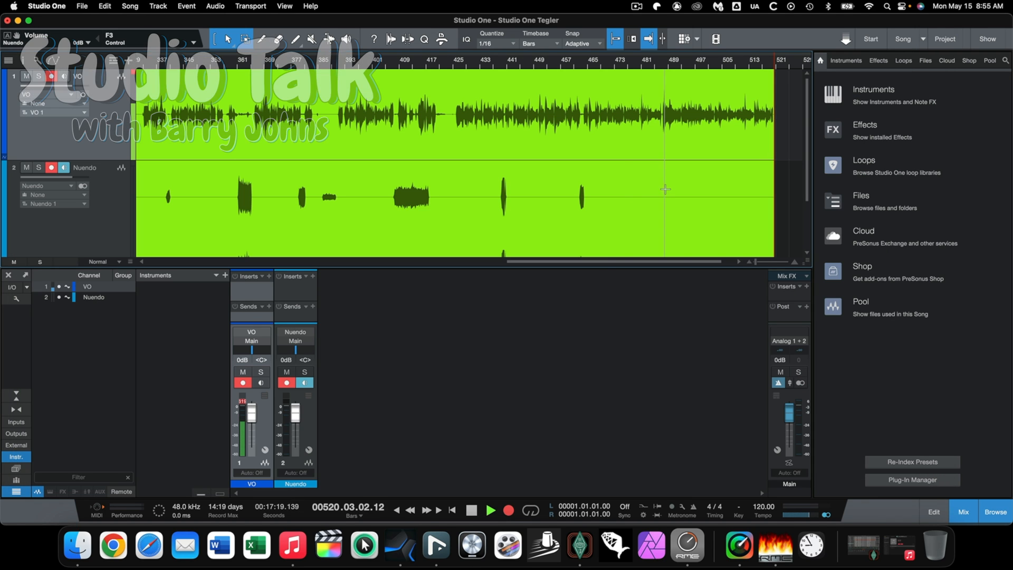
scroll(left, 3)
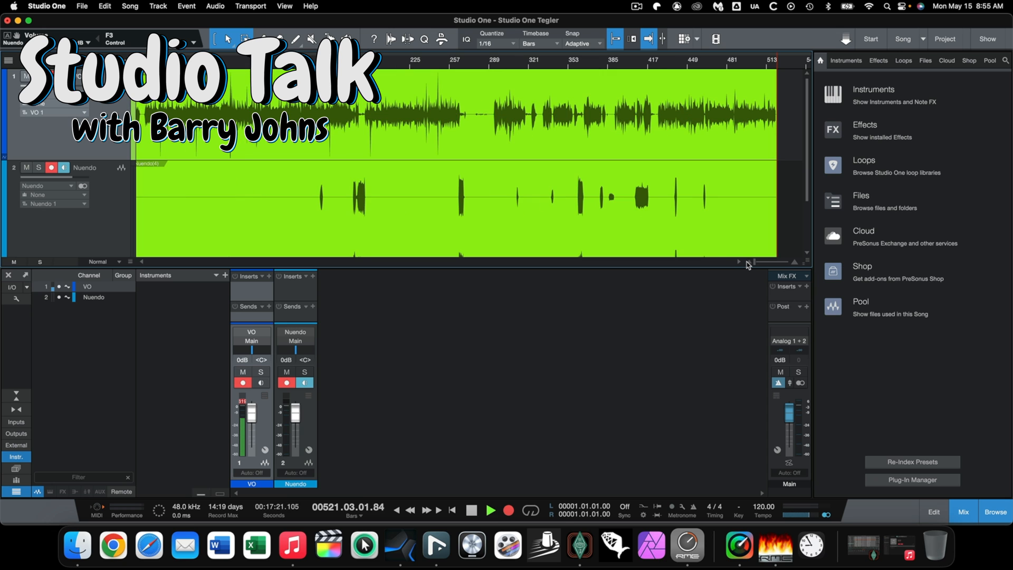